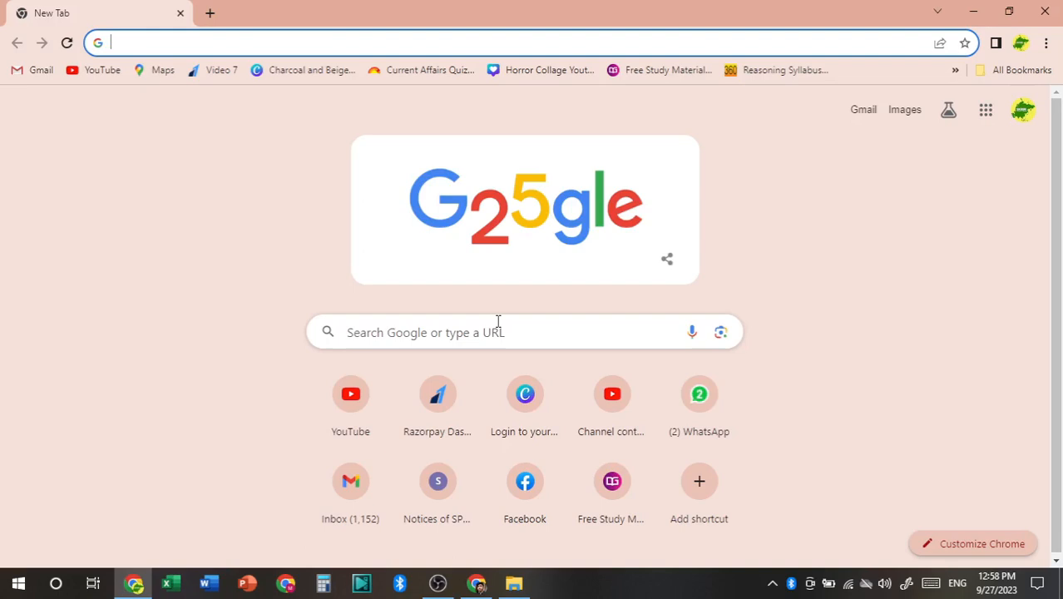
# Search Google for 'spsc' and open the Sikkim Public Service Commission result.
pyautogui.write('spsc')
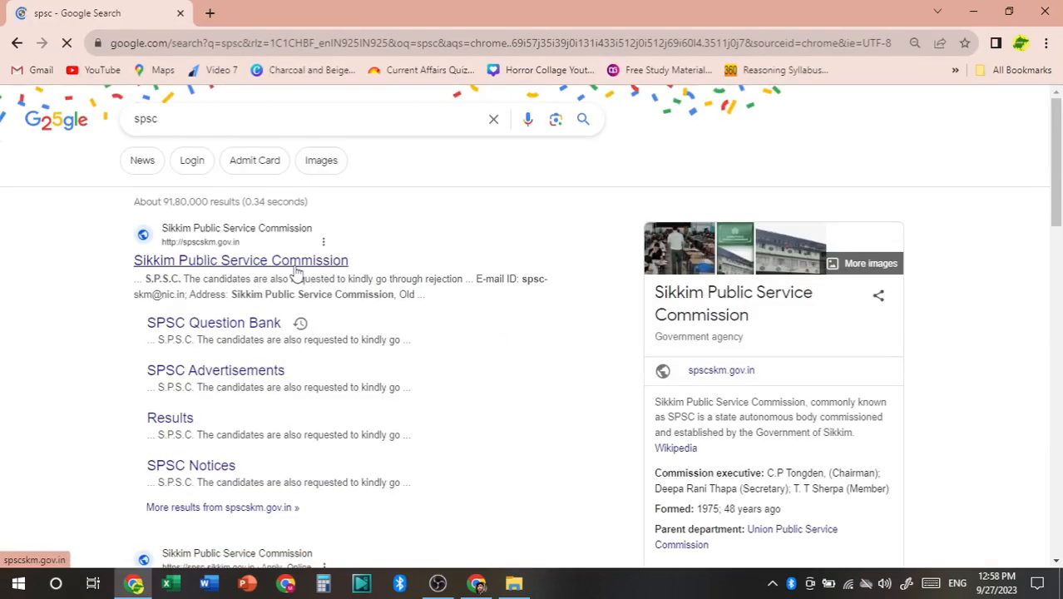
pyautogui.click(240, 260)
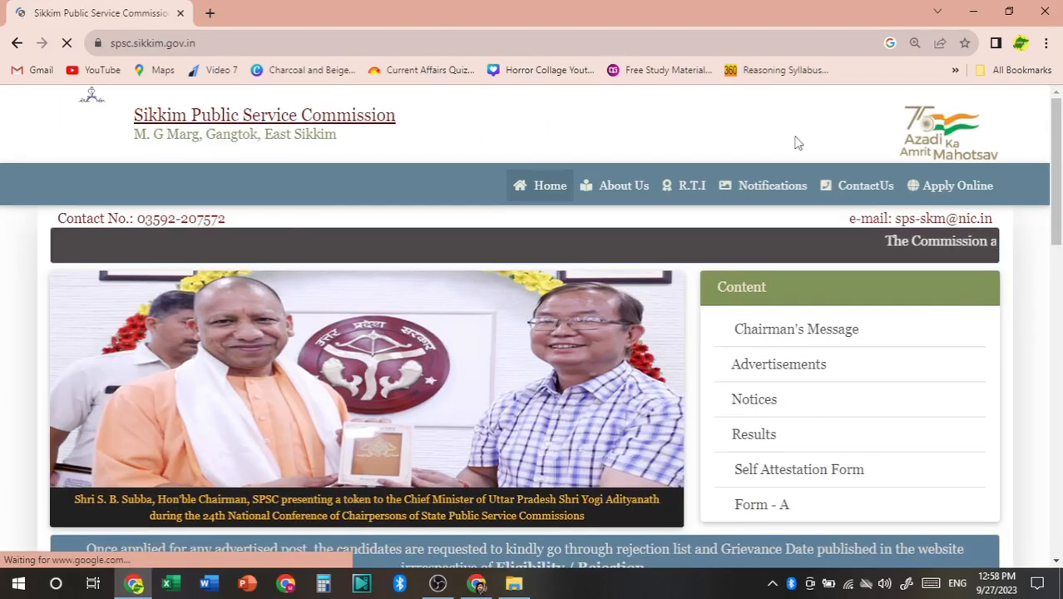
# From Apply Online, choose 'Click to Apply' on the Field Assistant advertisement.
pyautogui.click(957, 185)
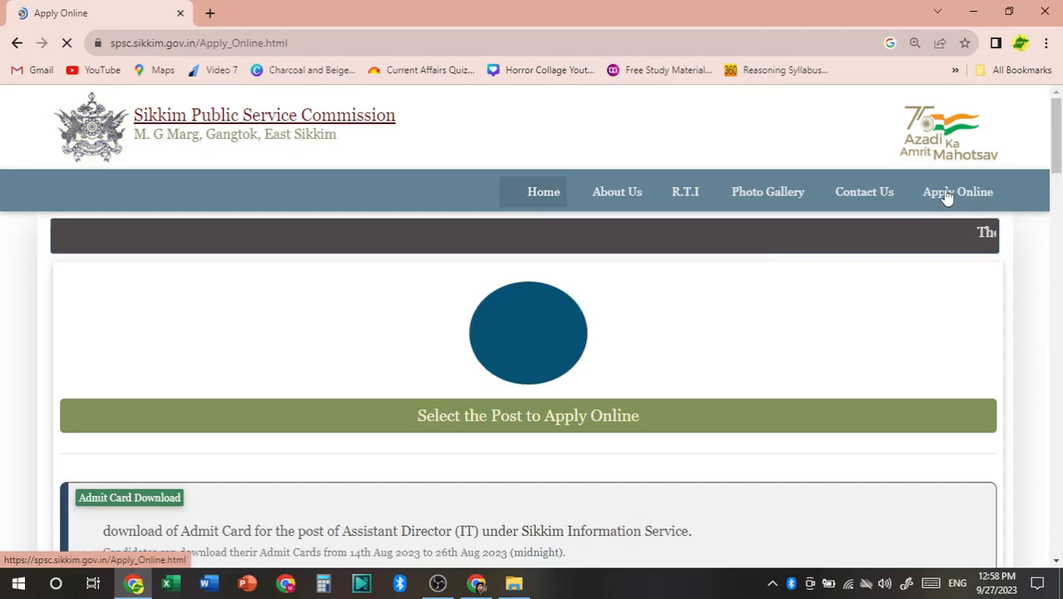
pyautogui.scroll(-3)
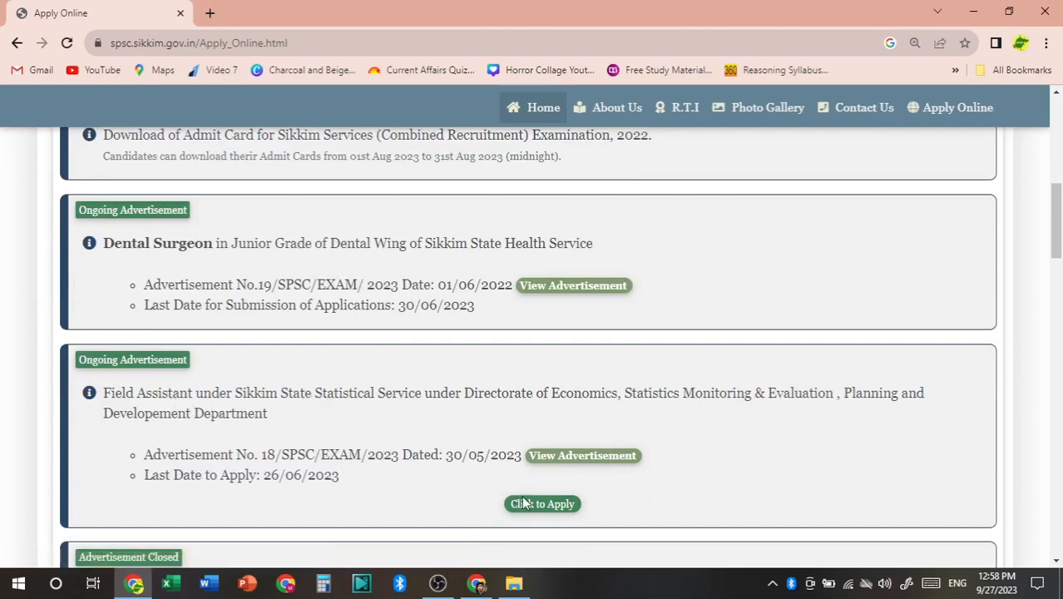
pyautogui.click(541, 504)
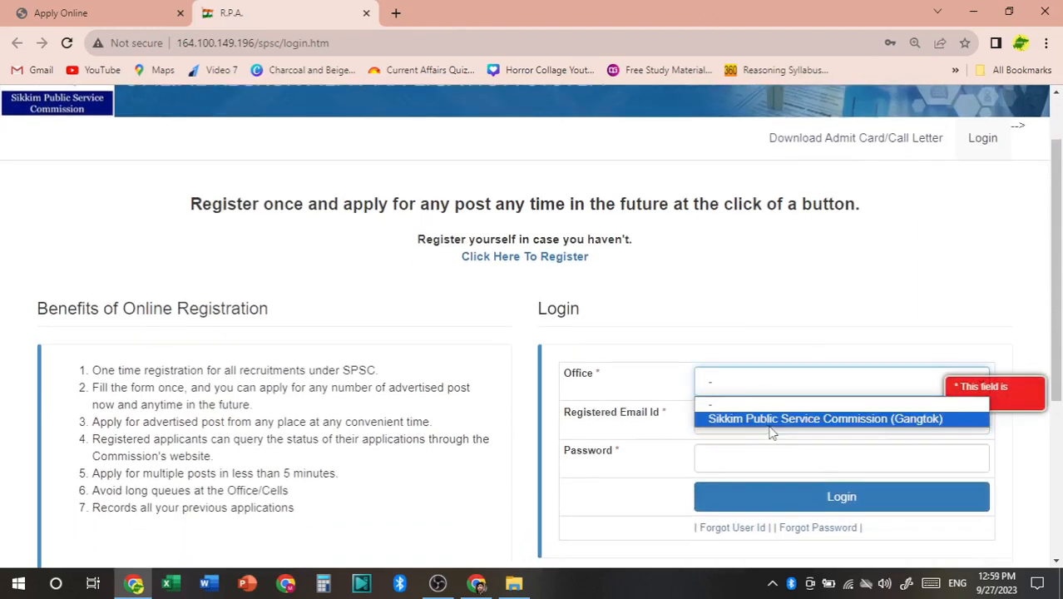
# Log in with the saved email and password under the Gangtok commission office.
pyautogui.click(824, 419)
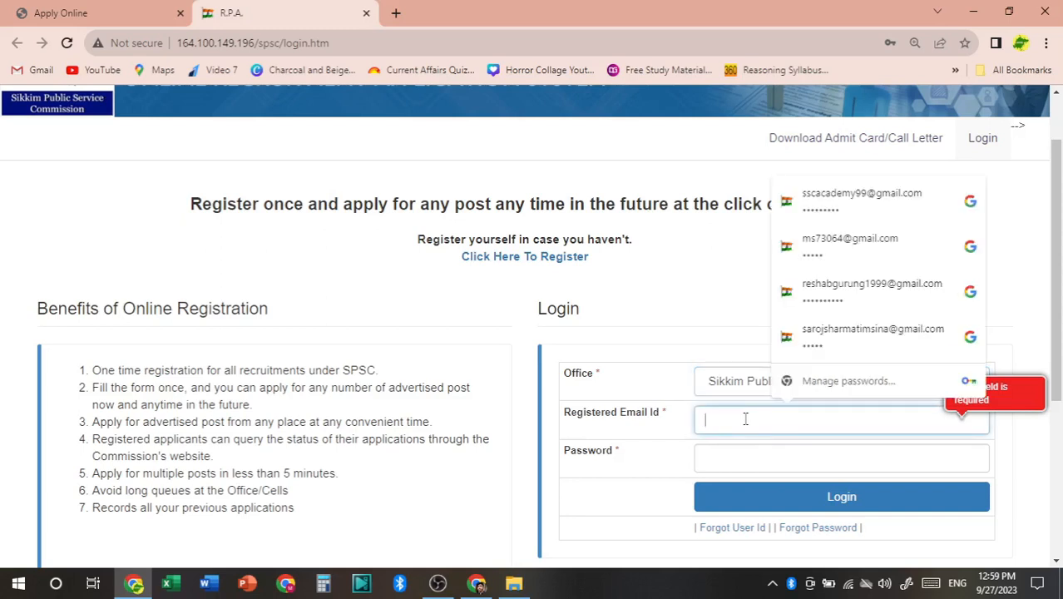
pyautogui.click(861, 200)
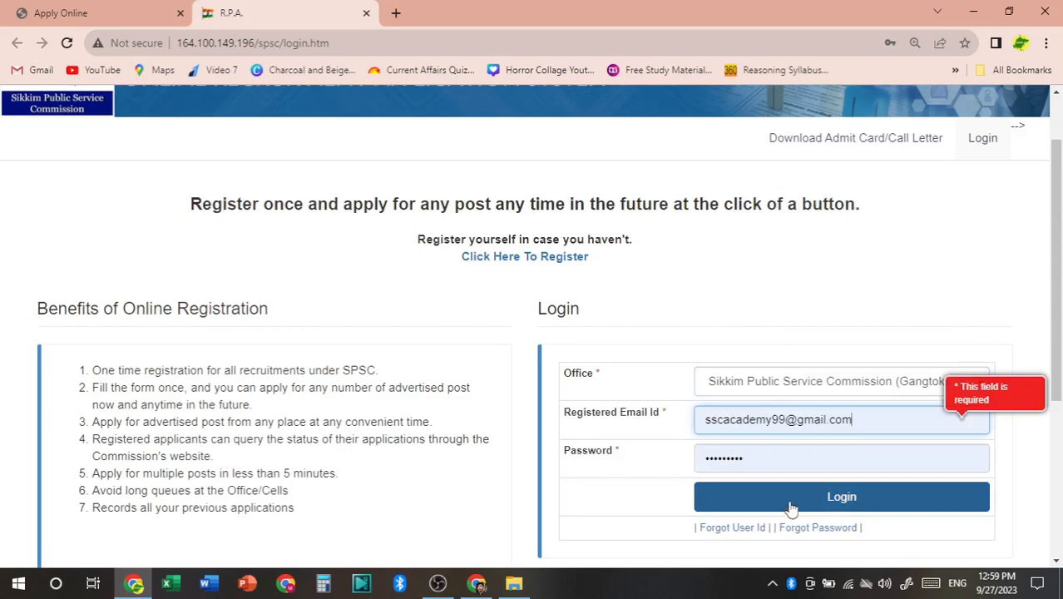
pyautogui.click(841, 497)
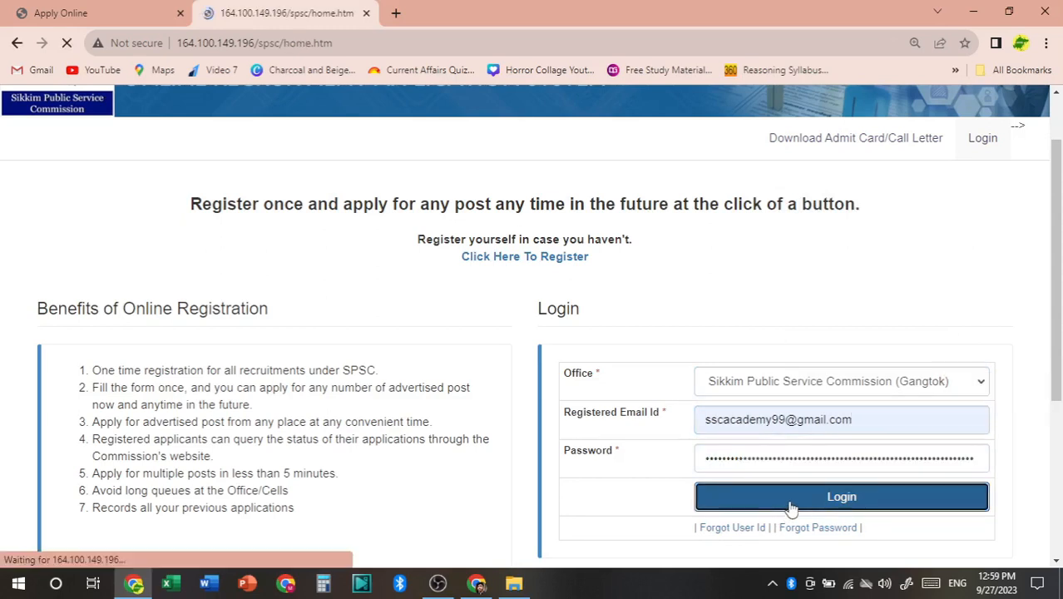
pyautogui.click(841, 496)
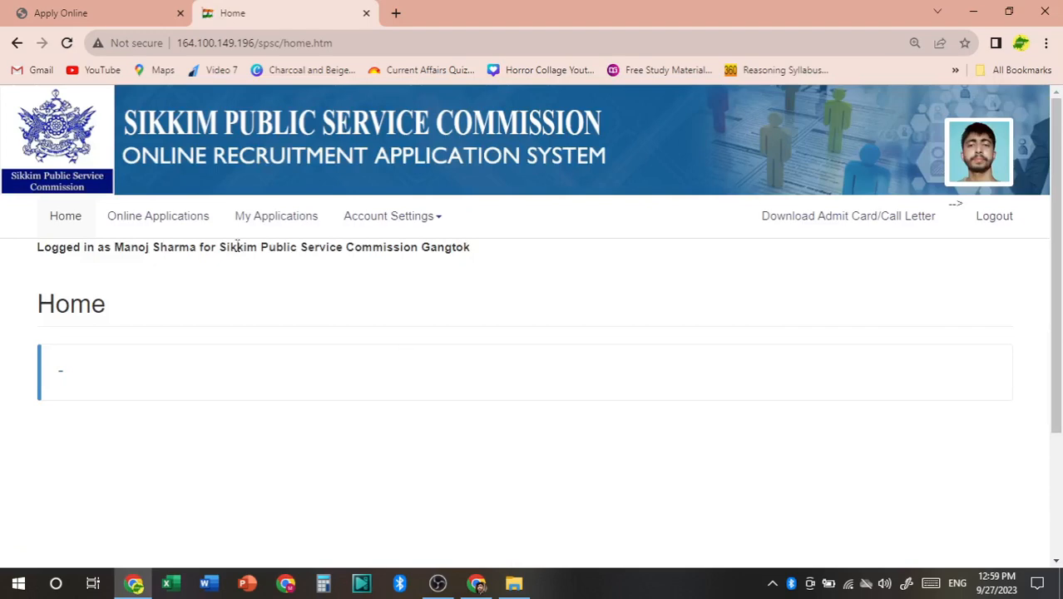
# Open Online Applications and close the Important Note to Candidates popup.
pyautogui.click(157, 215)
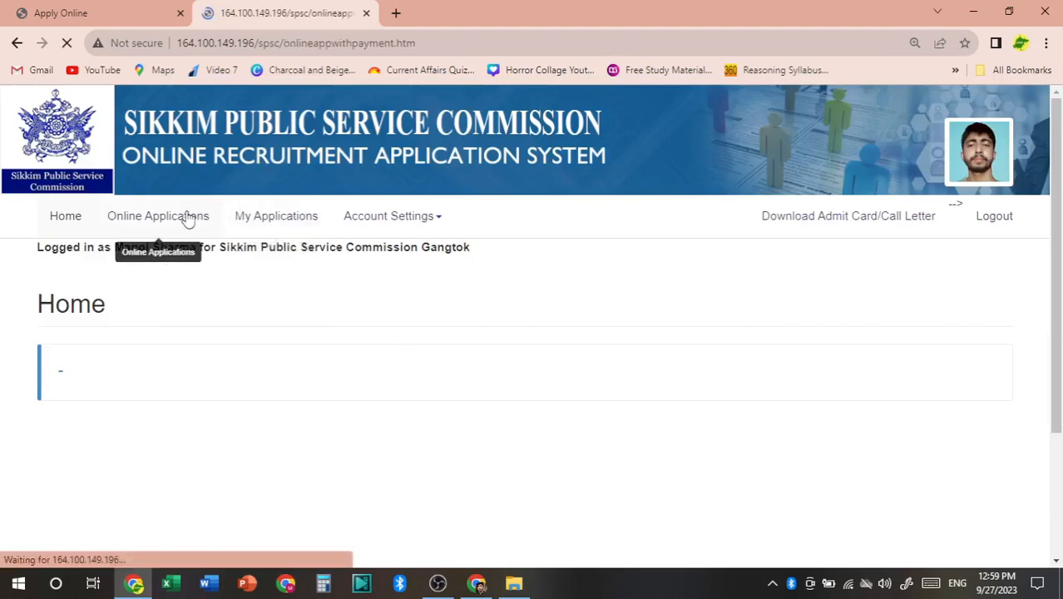
pyautogui.click(158, 216)
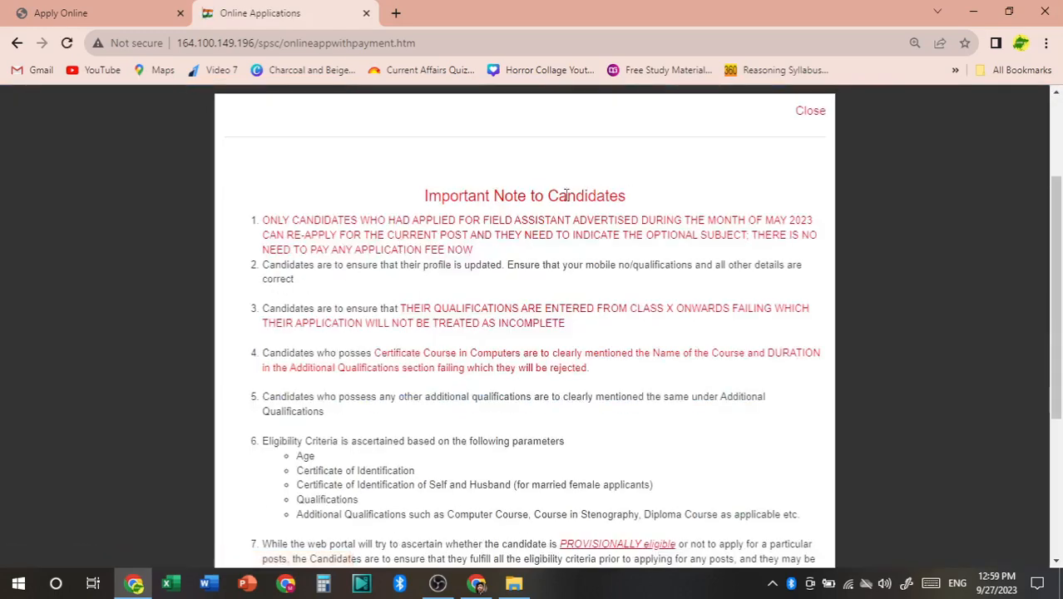
pyautogui.click(811, 110)
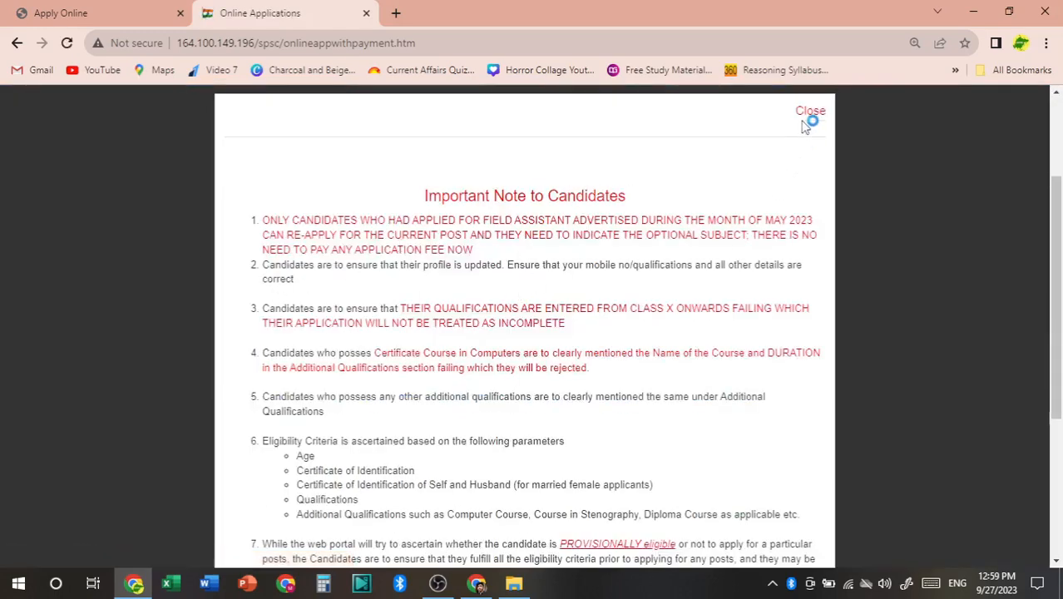
pyautogui.click(810, 110)
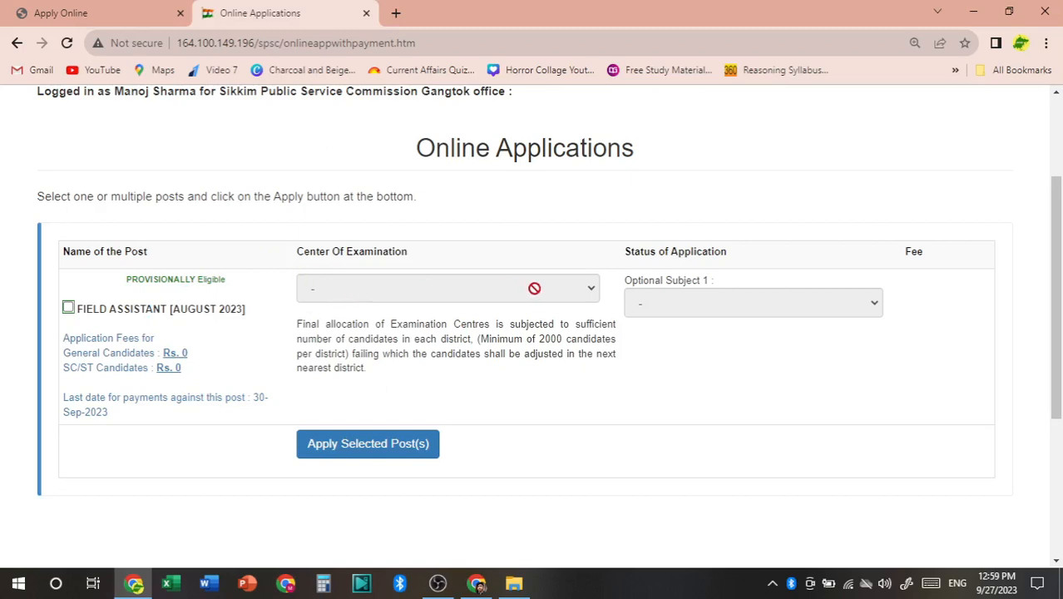
# Tick Field Assistant with Gangtok centre and Mathematics optional subject, and apply.
pyautogui.click(69, 307)
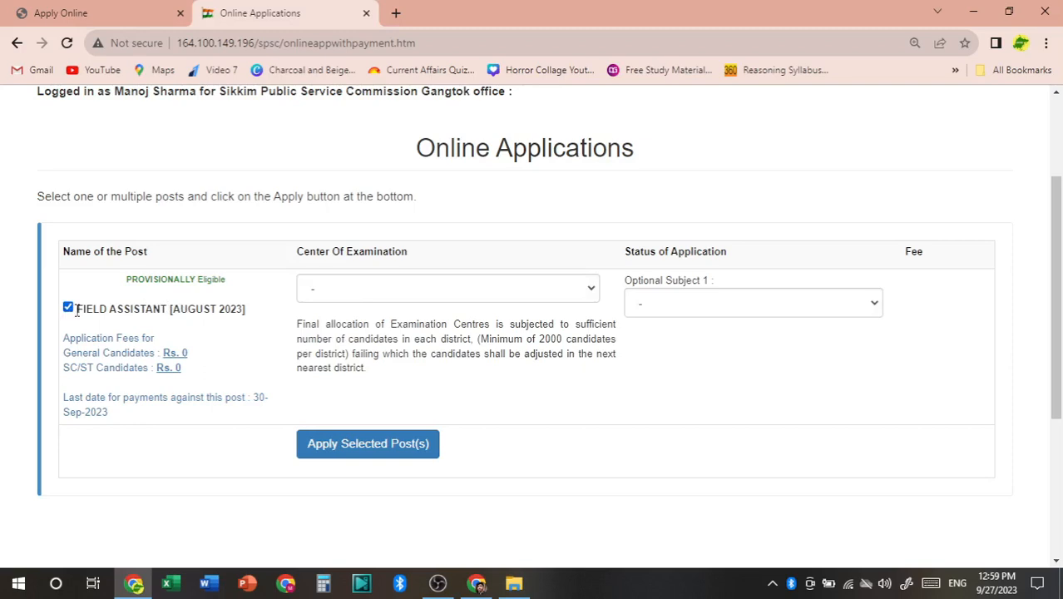
pyautogui.click(448, 288)
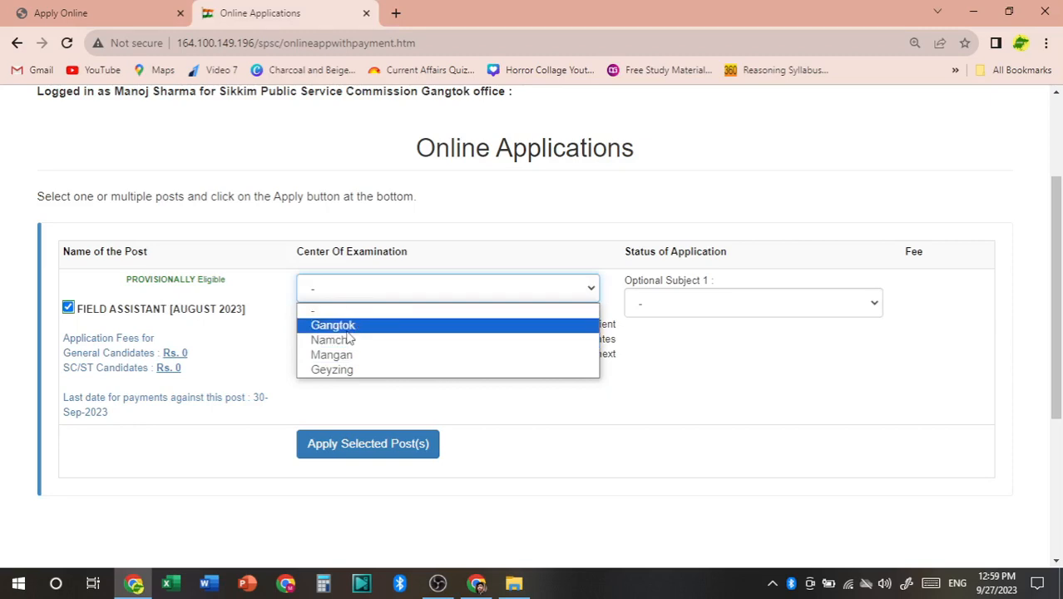
pyautogui.click(333, 325)
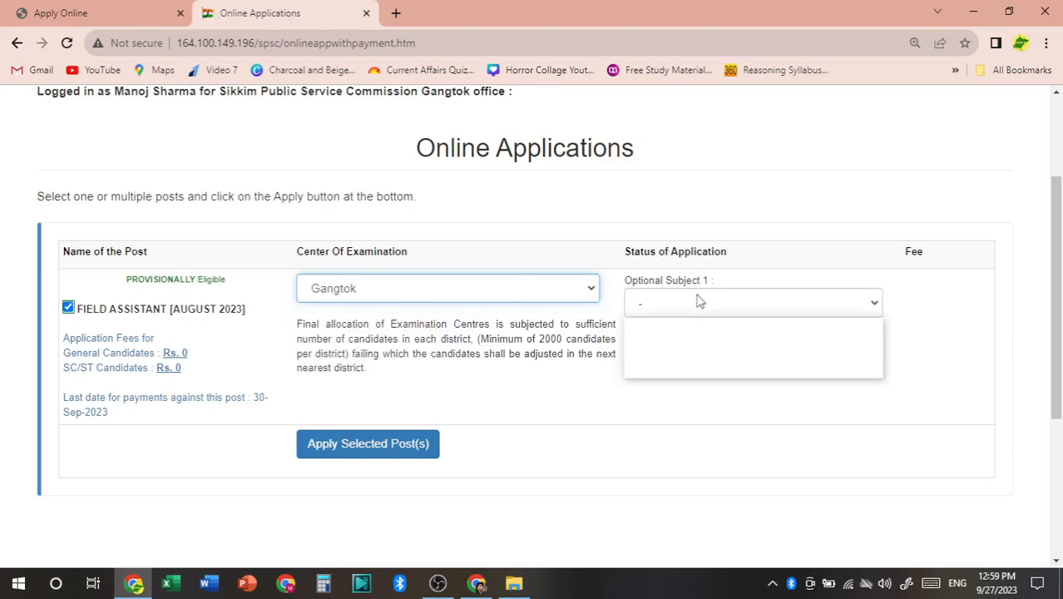
pyautogui.click(751, 302)
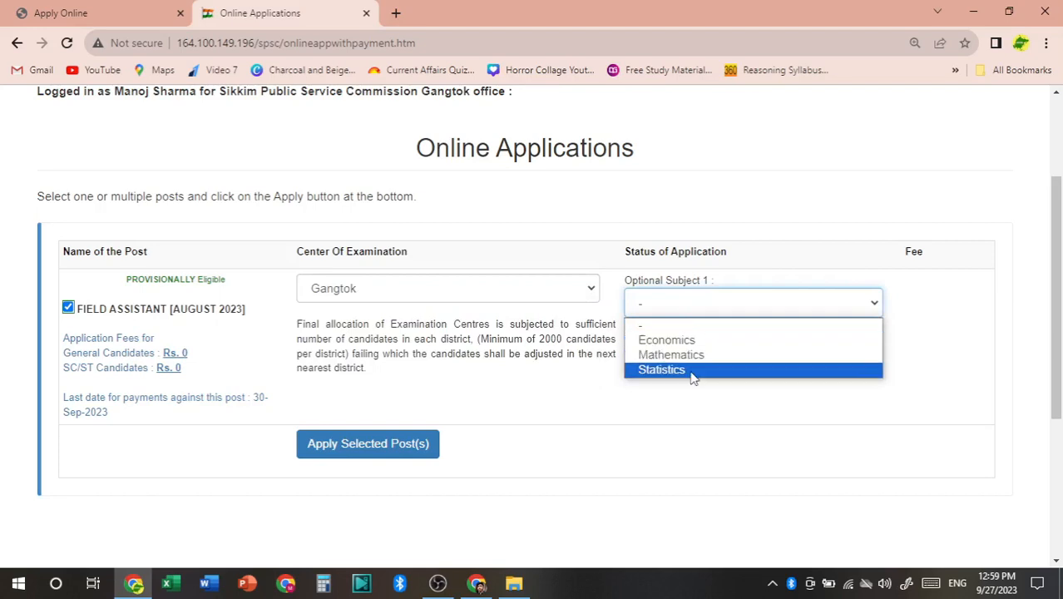
pyautogui.click(672, 355)
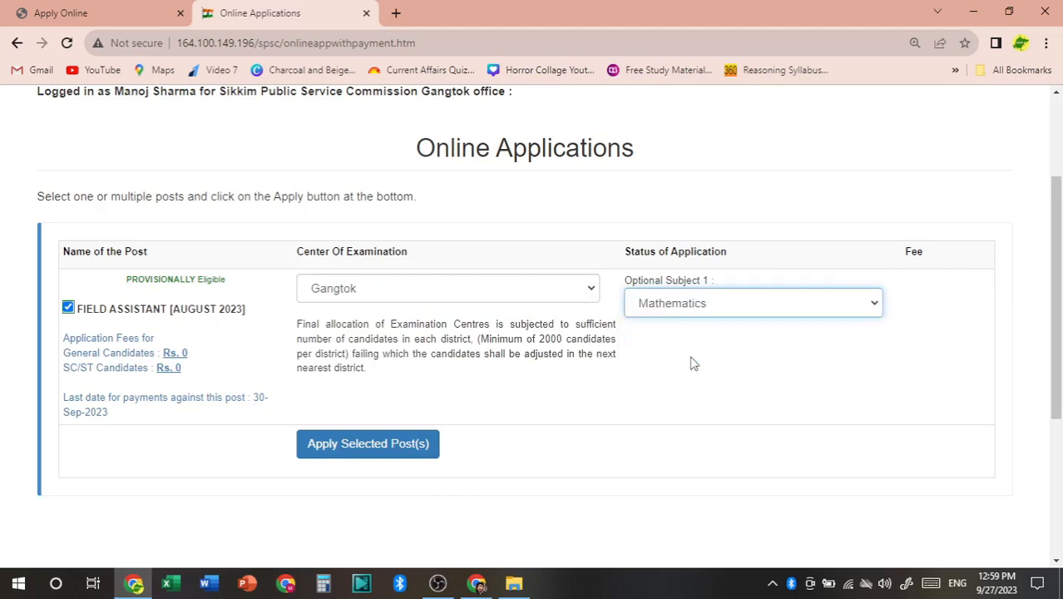
pyautogui.click(368, 443)
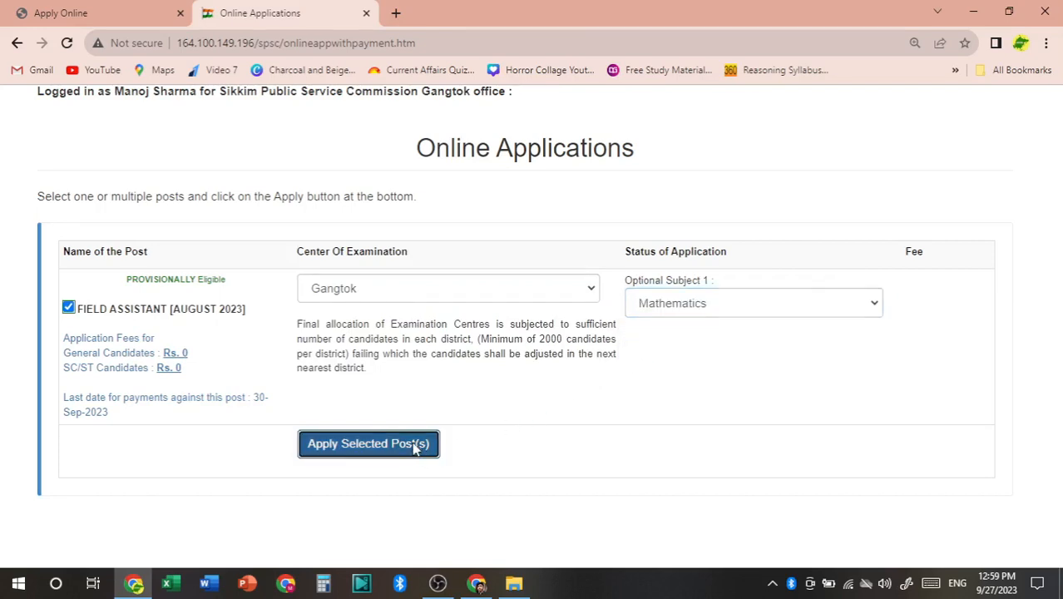
# On the zero-fee Field Assistant summary, enter captcha 'Ebch' and submit the application.
pyautogui.click(368, 443)
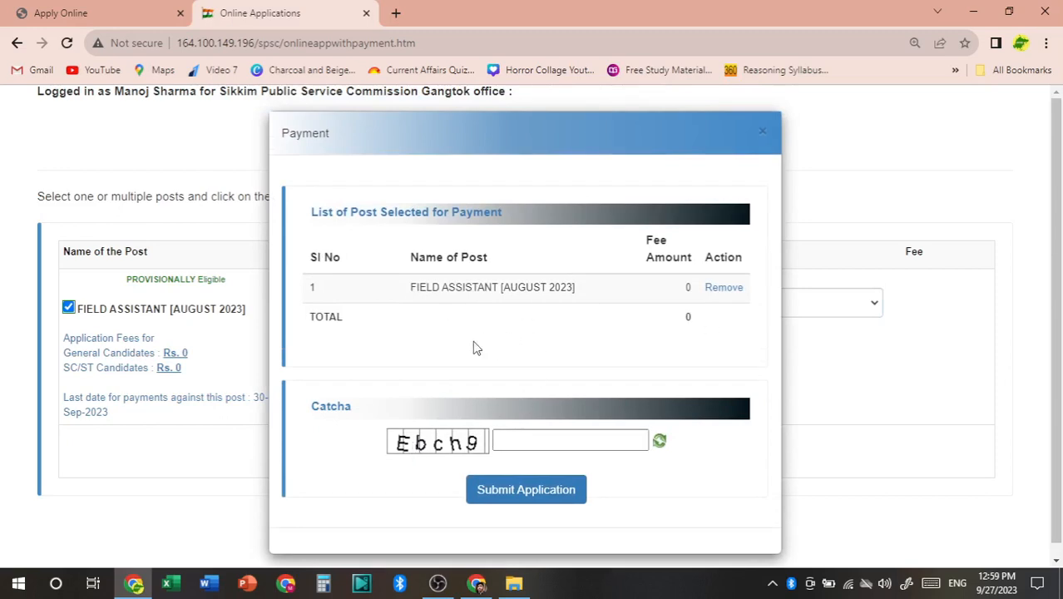
pyautogui.moveTo(595, 411)
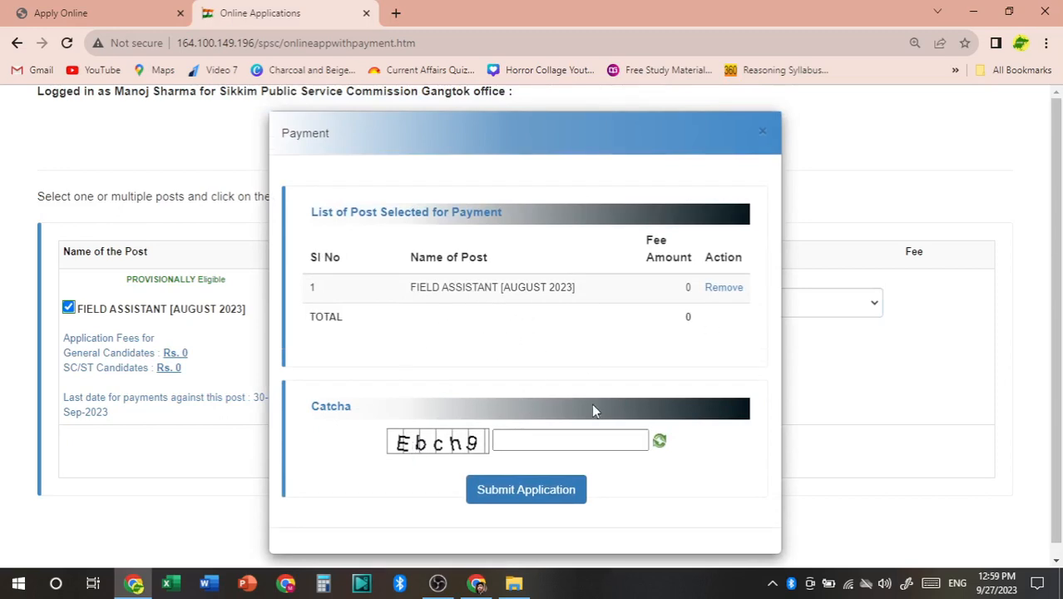
pyautogui.click(570, 440)
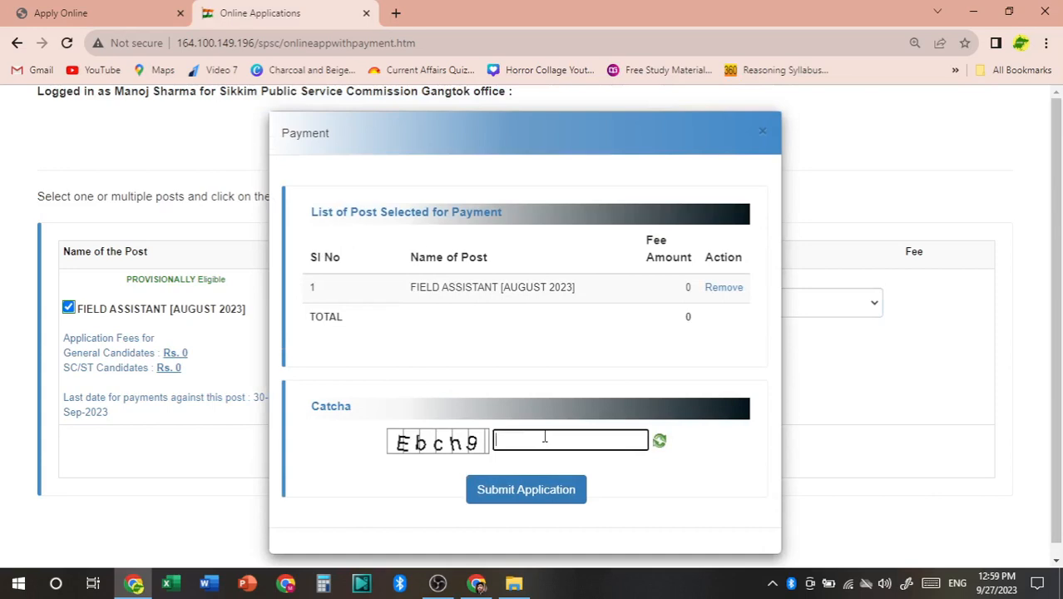
pyautogui.write('Eb')
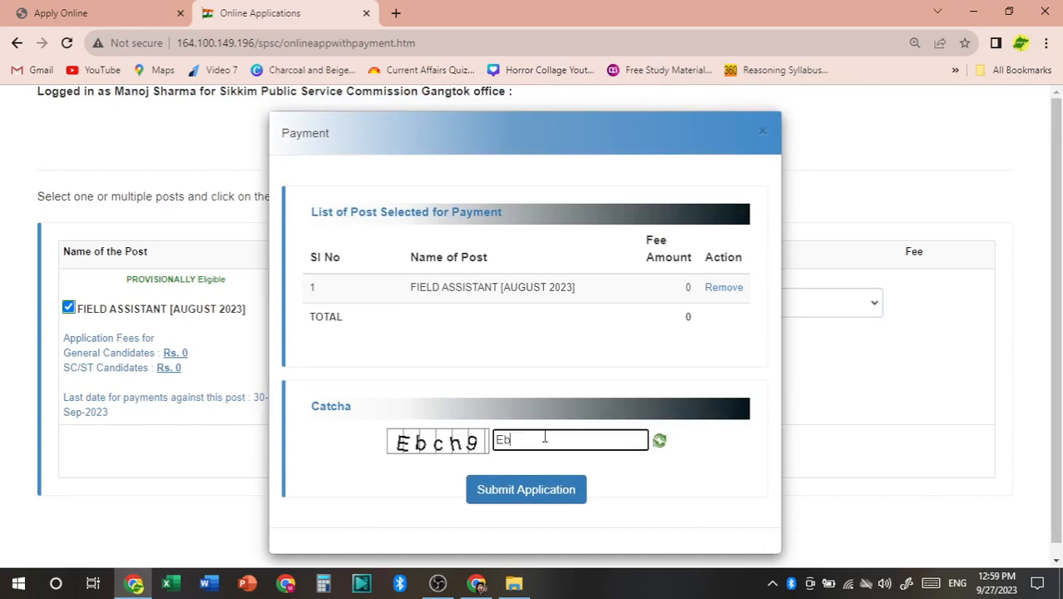
pyautogui.write('ch9')
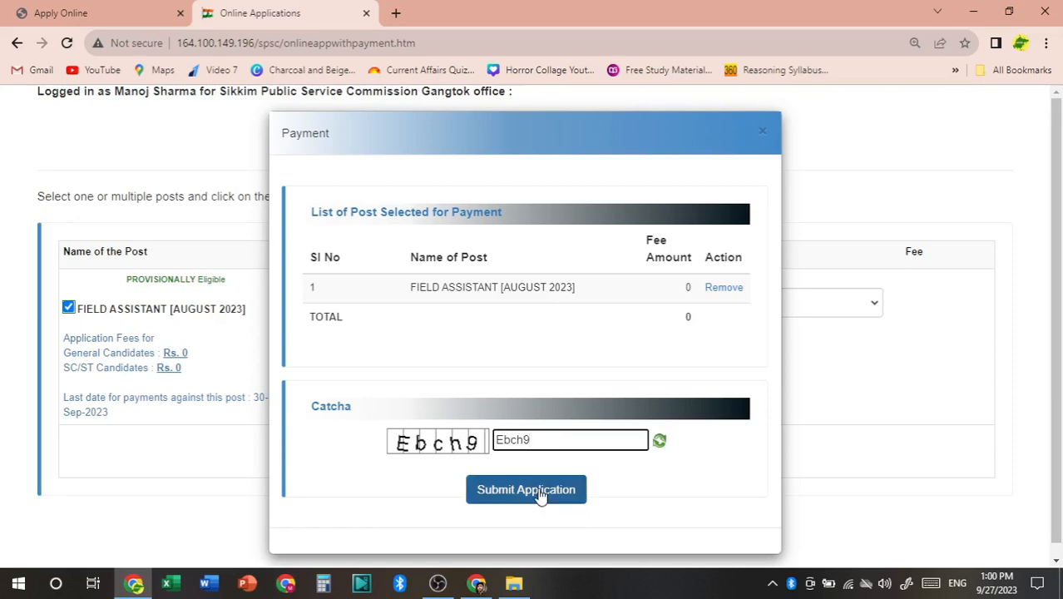
pyautogui.click(526, 489)
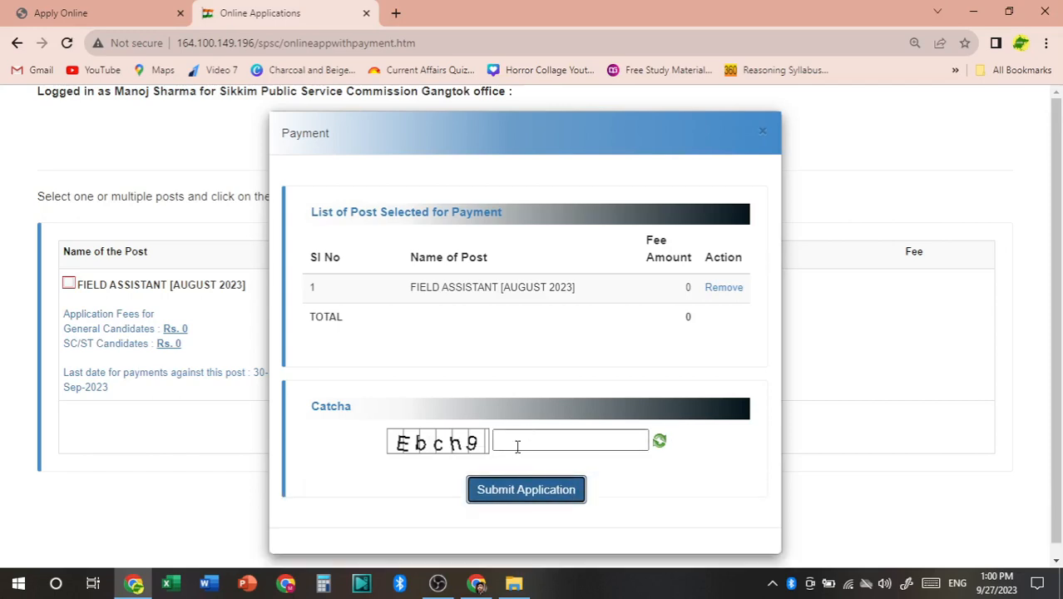
# Re-enter the captcha and resubmit the Field Assistant application.
pyautogui.write('Ebch9')
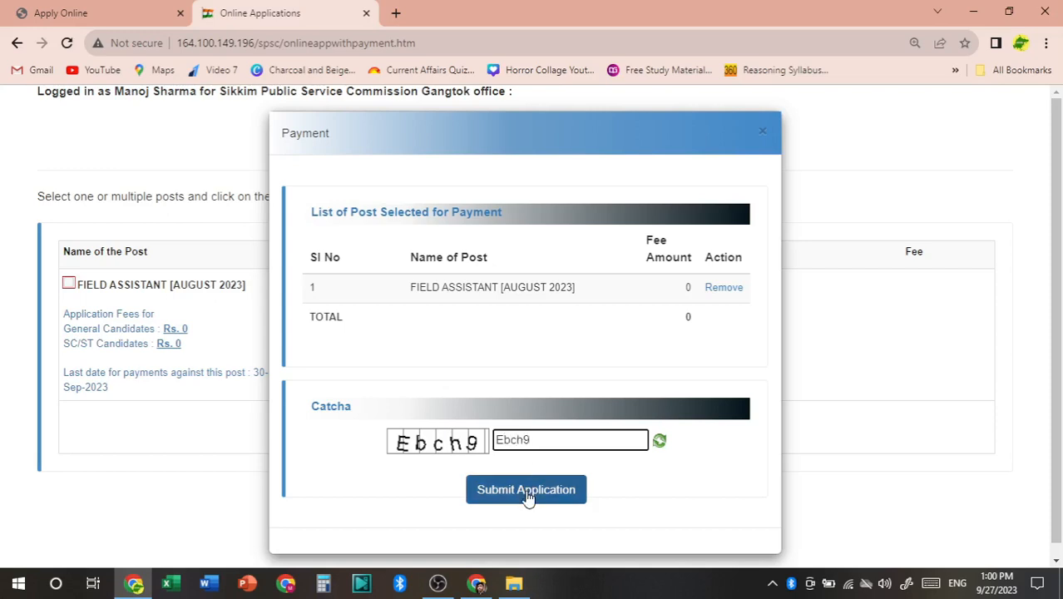
pyautogui.click(526, 489)
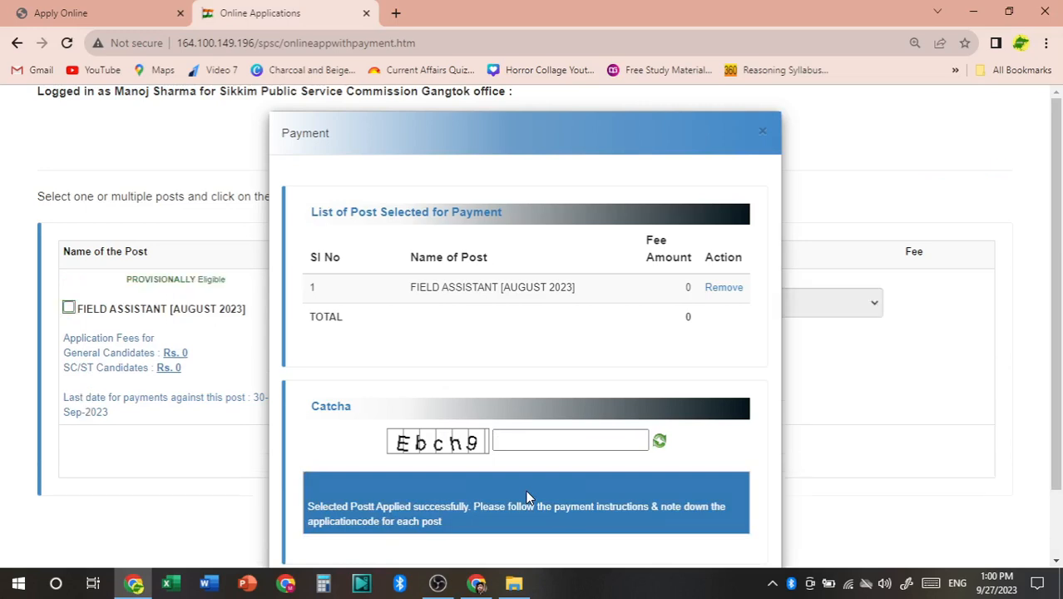